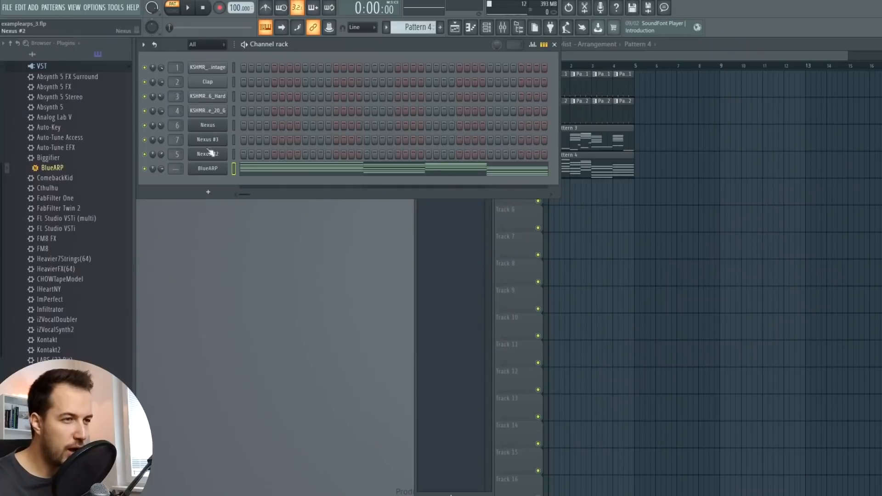
Step: Open and close Nexus #3's settings before showing the Patcher map with BlueARP
left_click(207, 139)
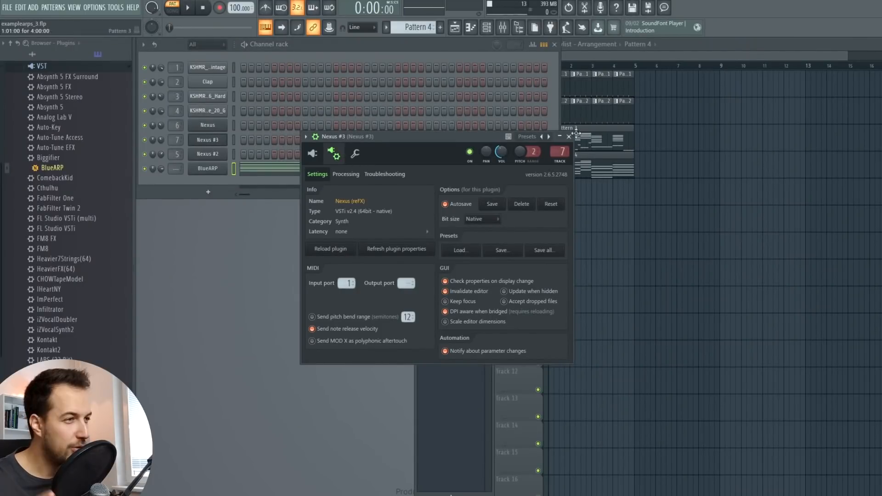
left_click(568, 137)
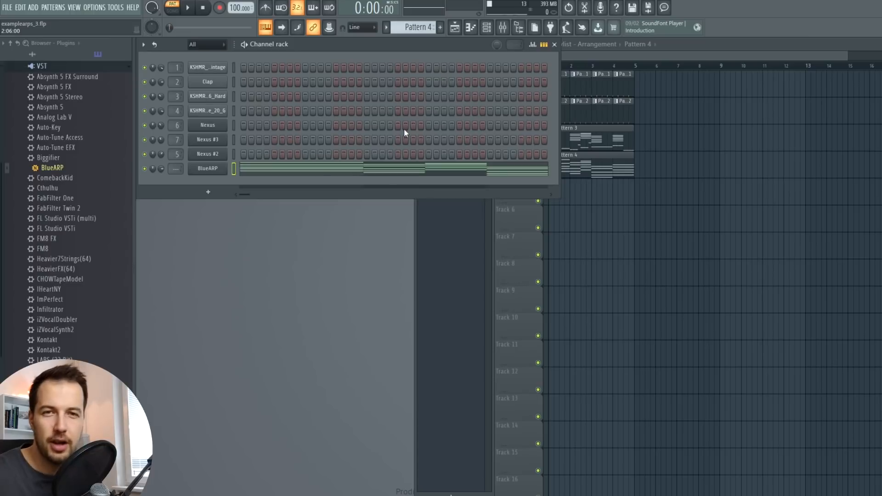
mouse_move(371, 49)
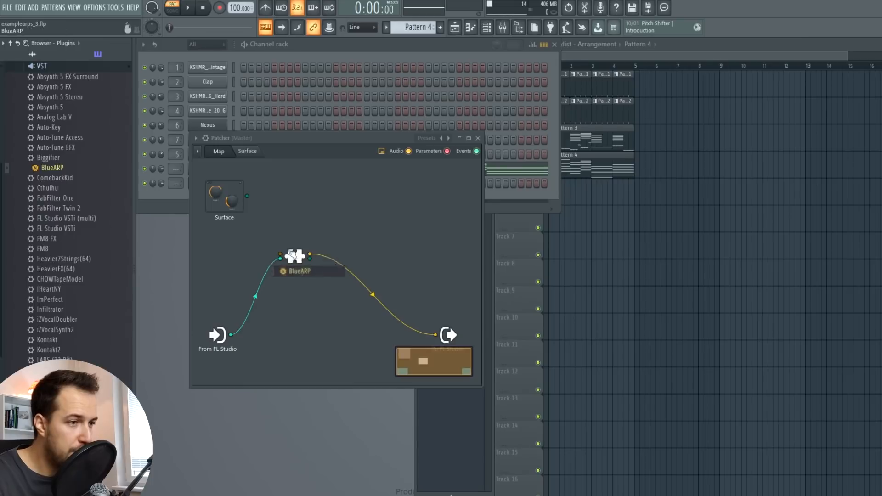
Step: Add a FLEX synth to the Patcher and wire BlueARP into FLEX, FLEX to the output
right_click(336, 222)
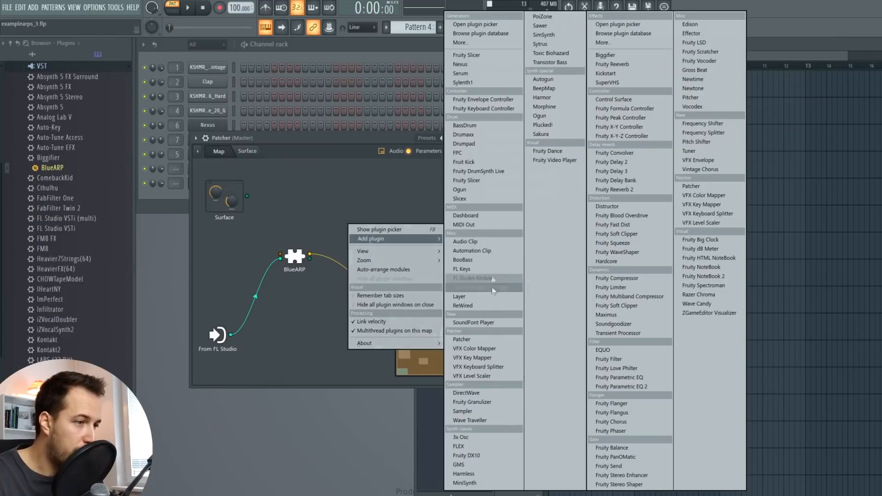
left_click(457, 446)
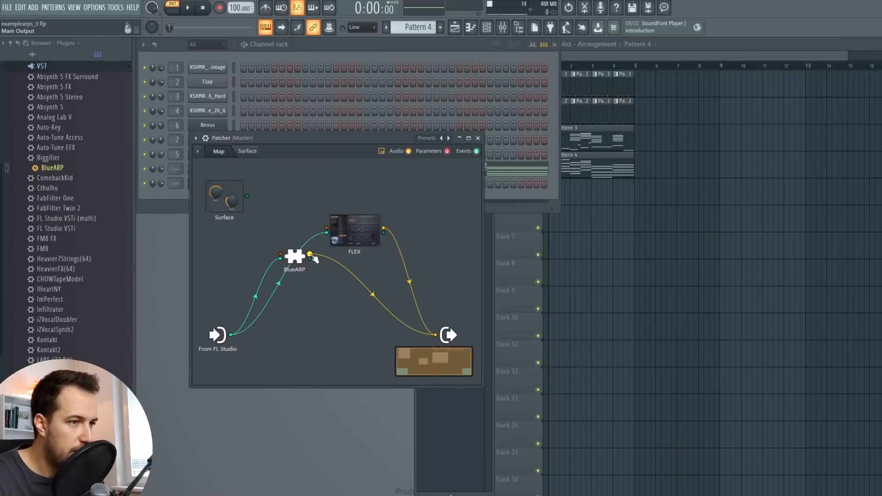
right_click(310, 254)
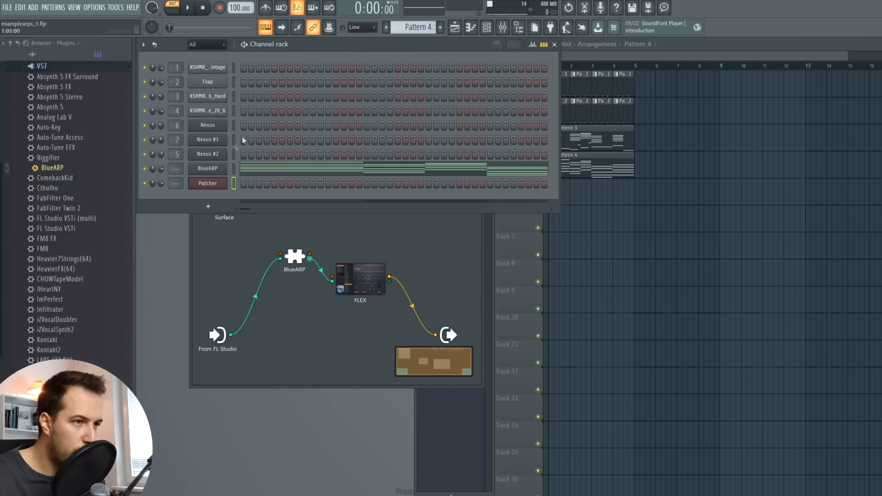
left_click(206, 183)
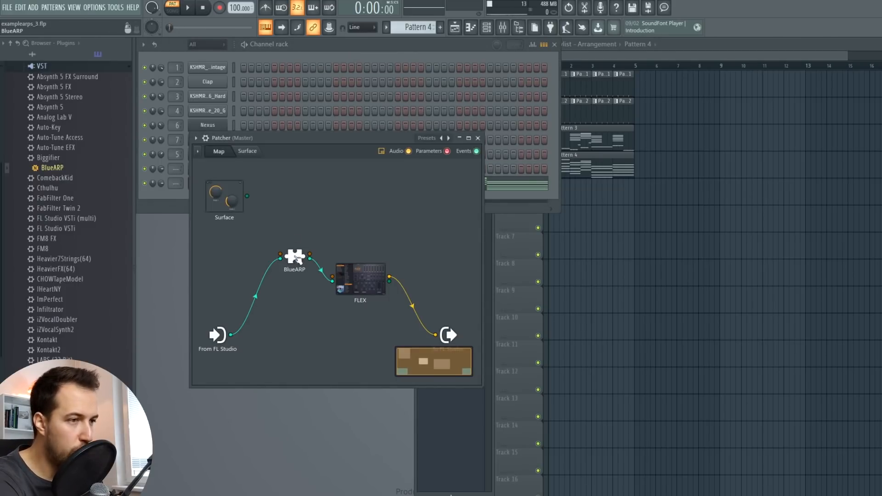
Step: Load the Classically Digital preset on FLEX and close its window, leaving BlueARP open
double_click(294, 262)
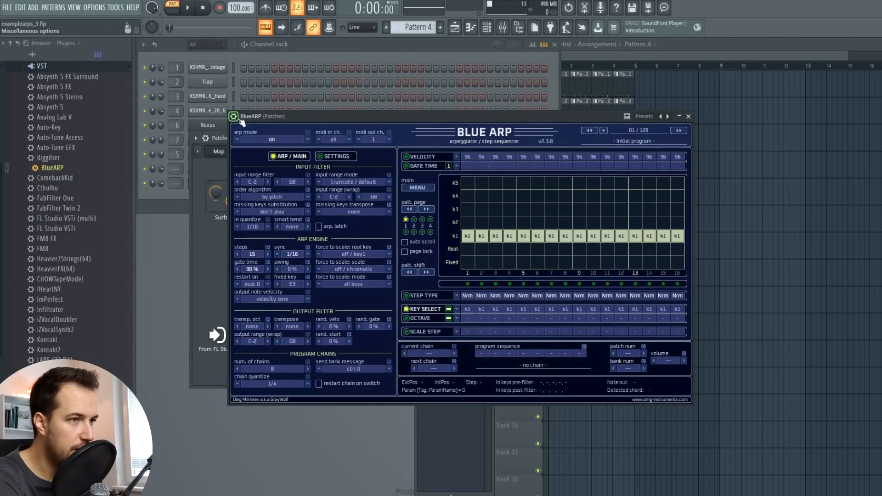
left_click(235, 116)
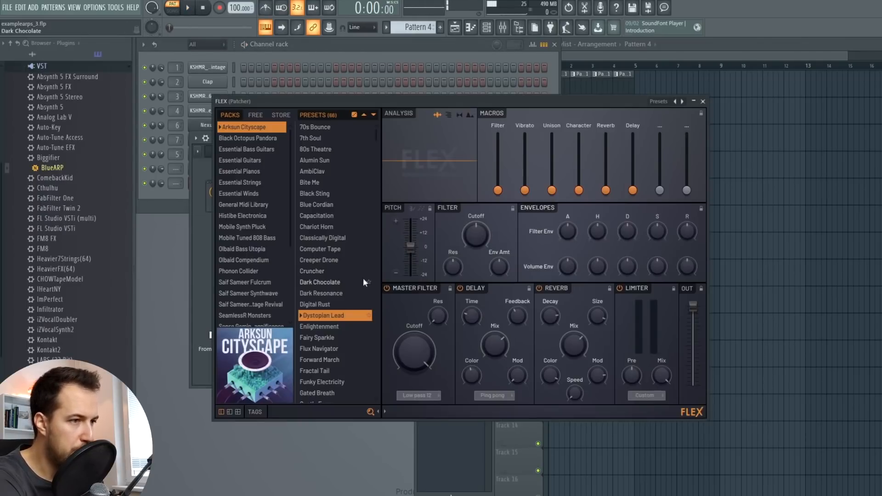
left_click(323, 237)
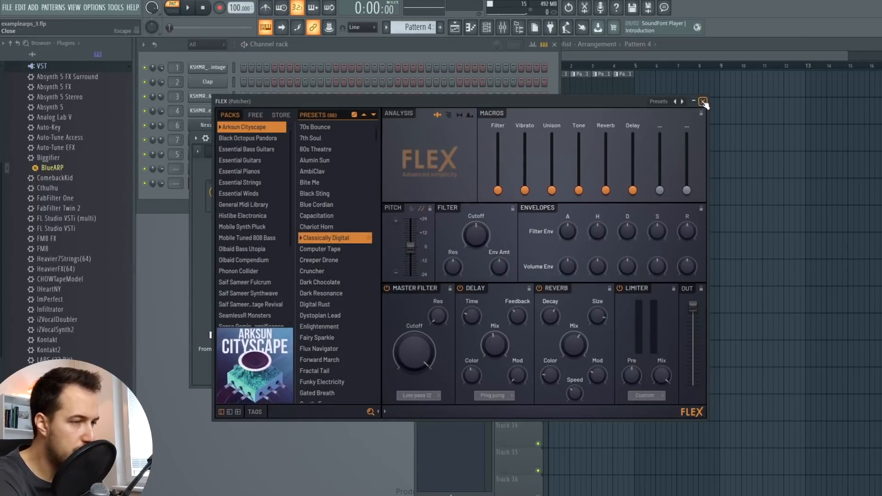
left_click(703, 102)
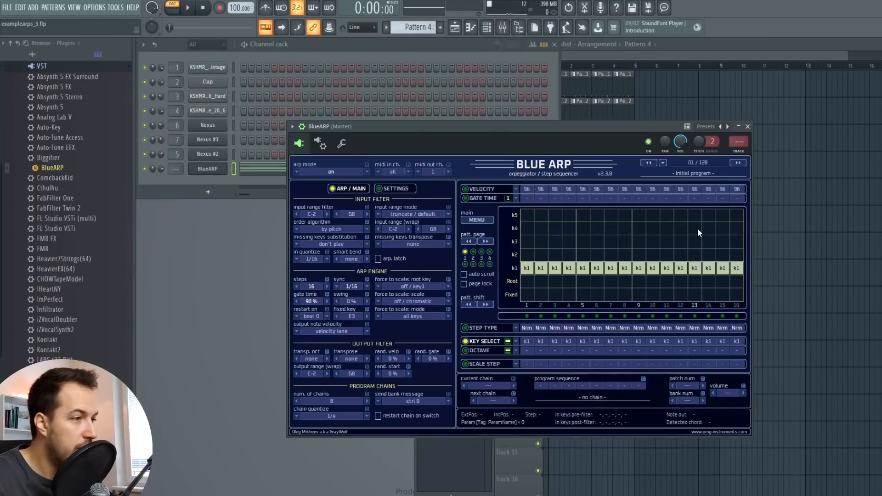
mouse_move(613, 234)
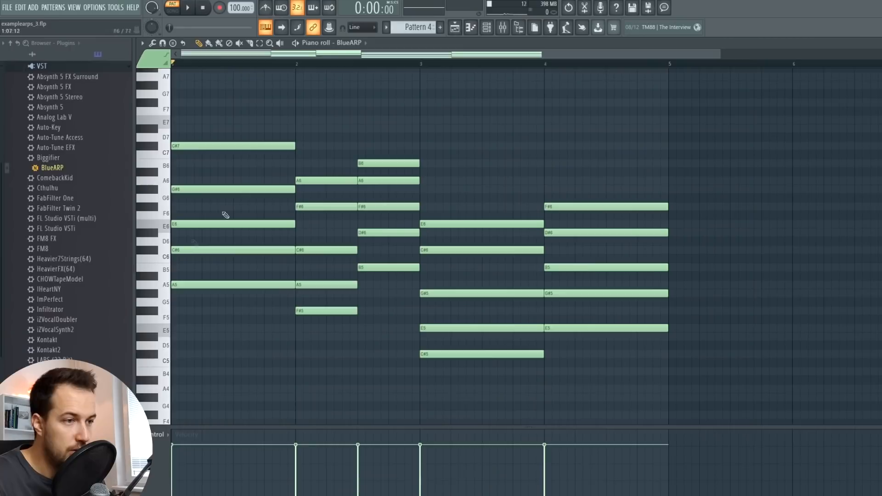
mouse_move(181, 219)
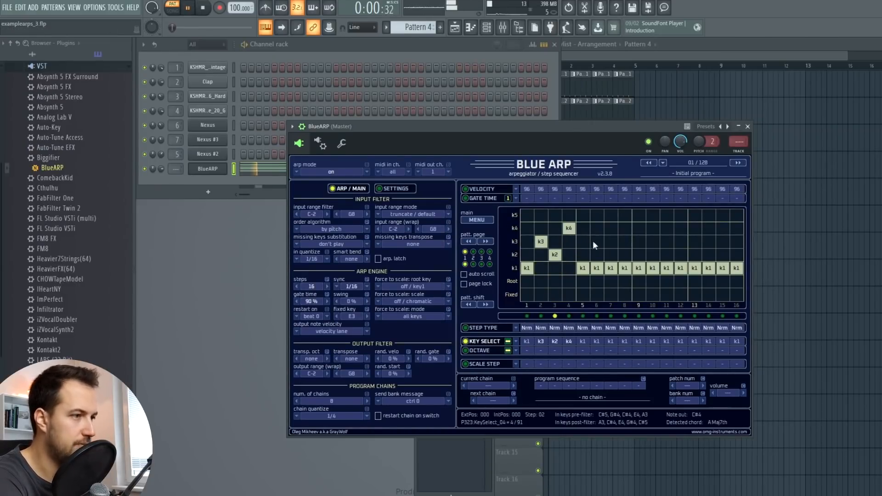
Step: Set BlueARP's KEY SELECT lane to cycle k1, k3, k2 with k4, k3, k5 accents
left_click(582, 241)
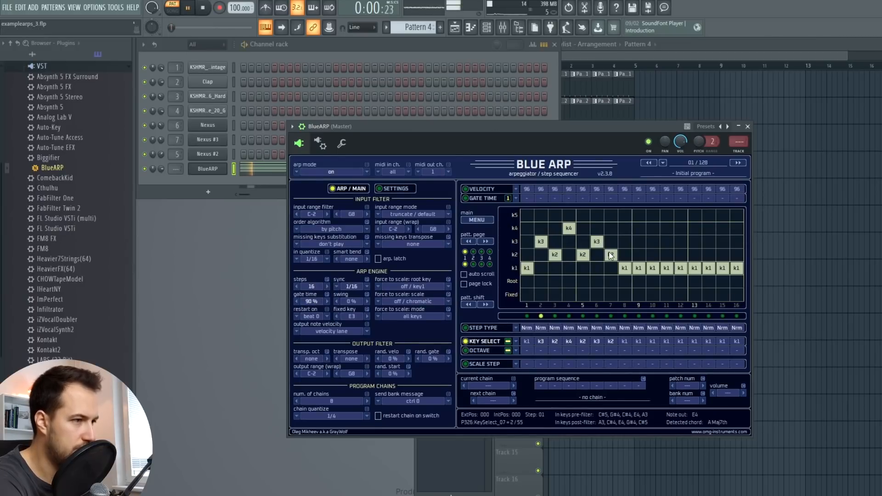
left_click(610, 241)
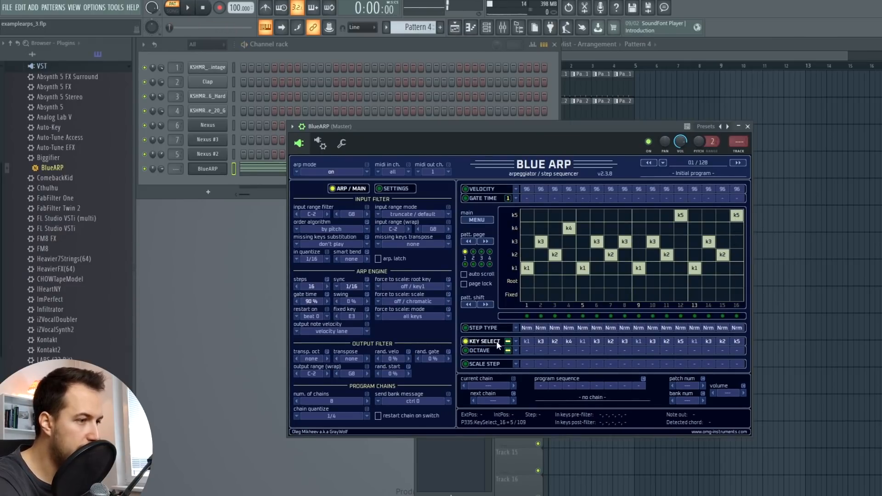
left_click(466, 350)
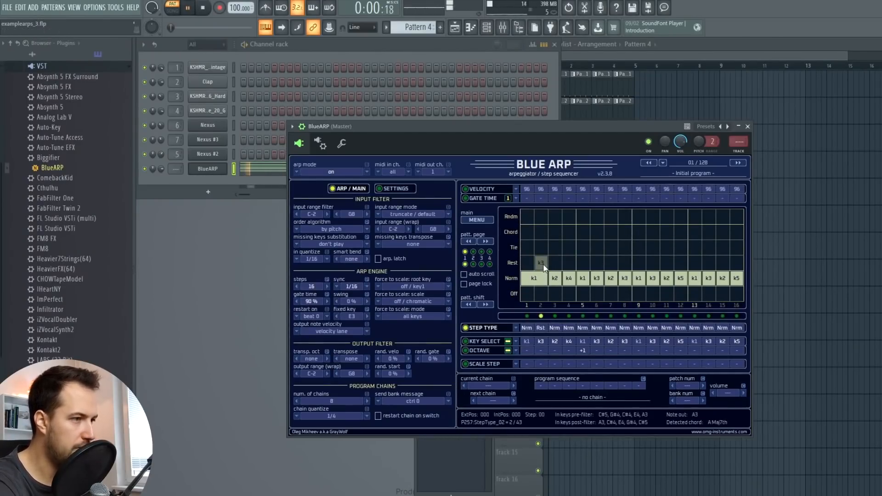
Step: Make step 10 a Rest in STEP TYPE, restore Off and scale steps to normal, move to GATE TIME
left_click(610, 265)
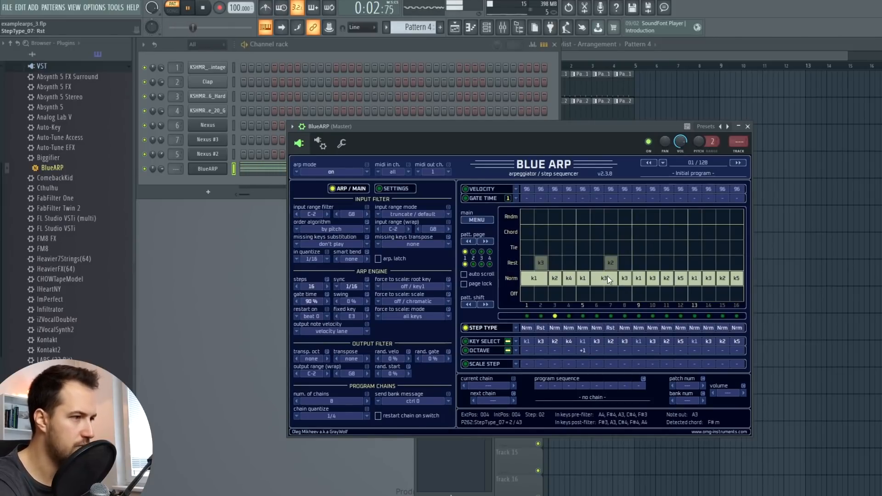
left_click(203, 8)
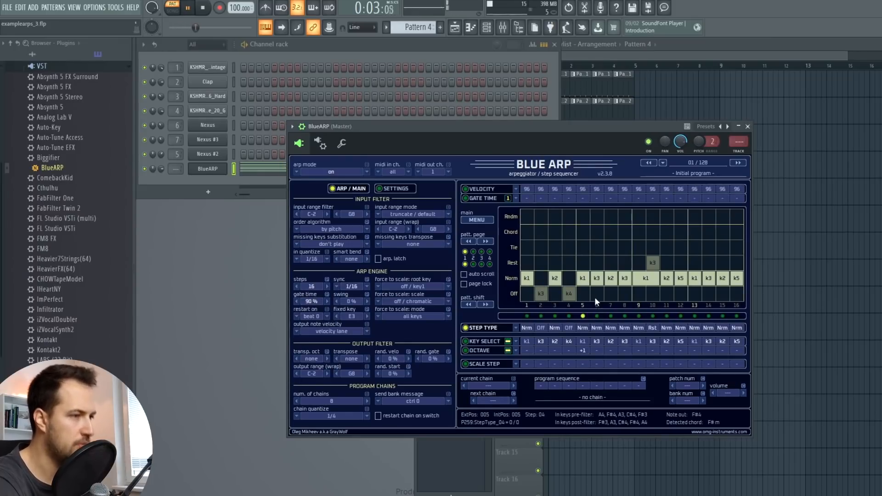
left_click(482, 364)
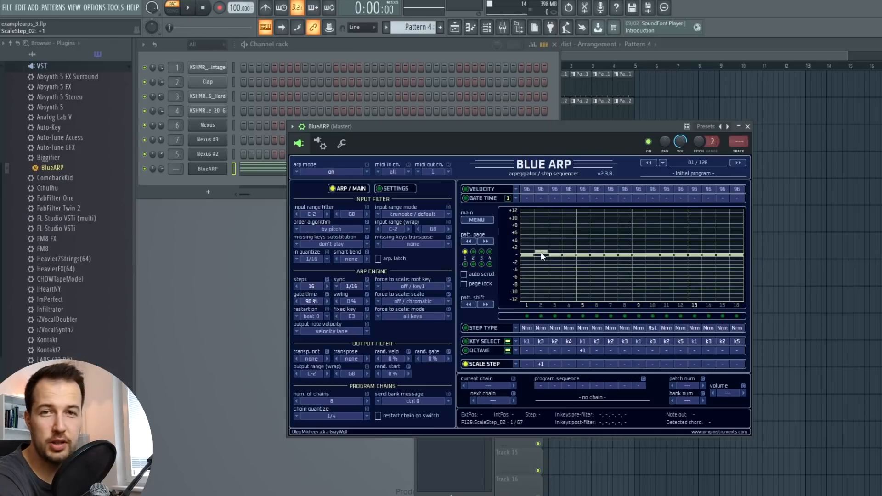
left_click(187, 8)
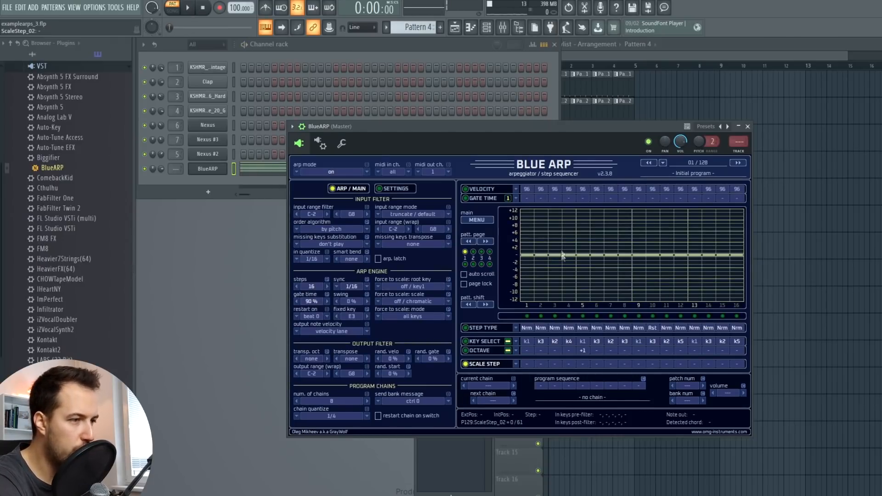
left_click(483, 199)
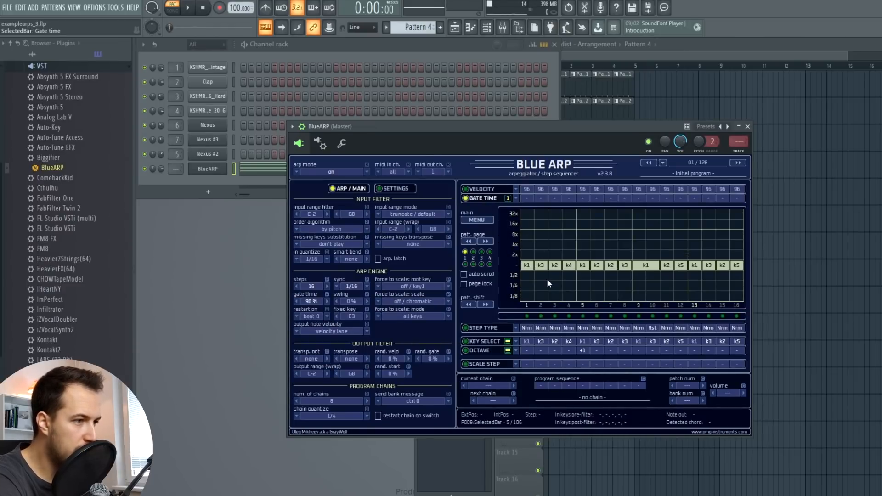
mouse_move(543, 302)
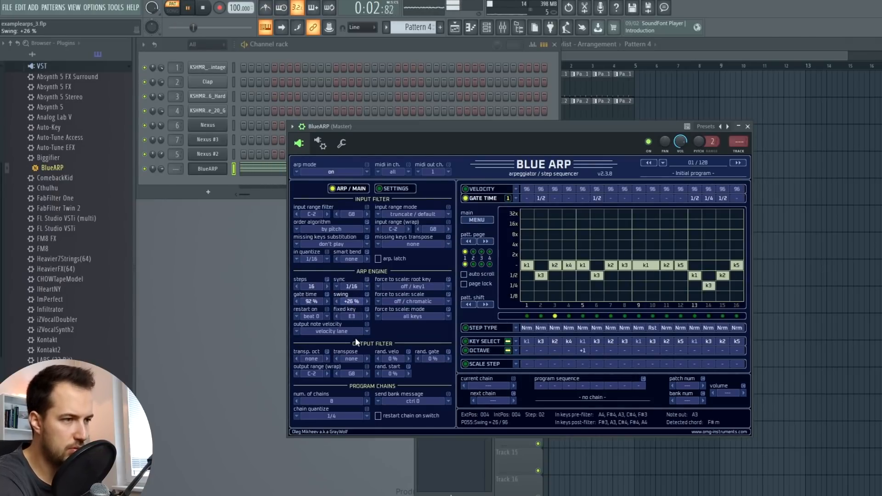
Step: Try a different sync rate, reset swing to 0%, and land BlueARP's rate on 3/32
left_click(352, 286)
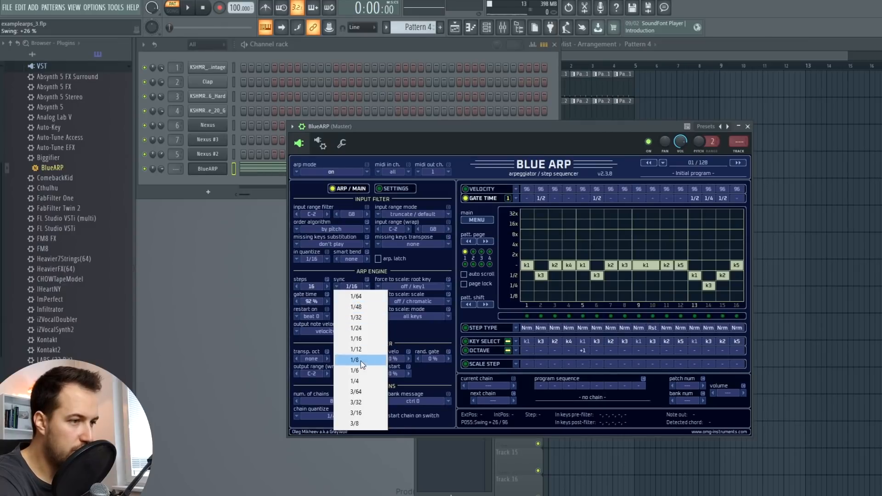
left_click(354, 359)
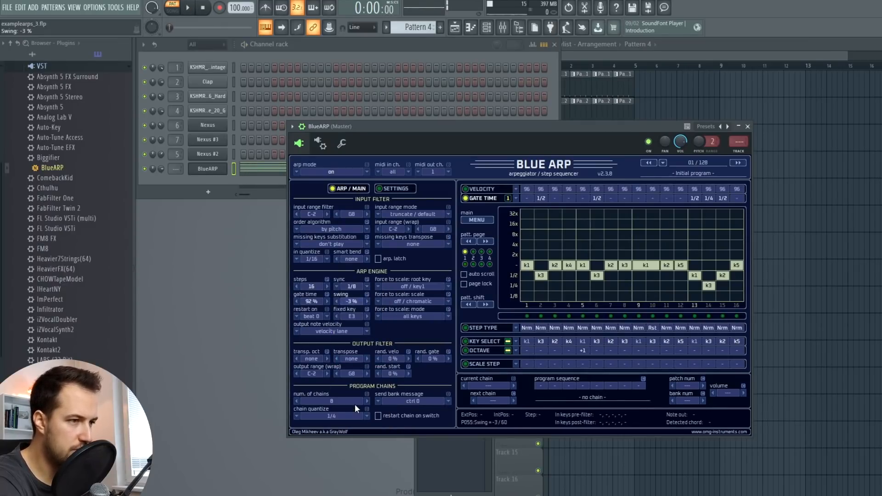
left_click(187, 9)
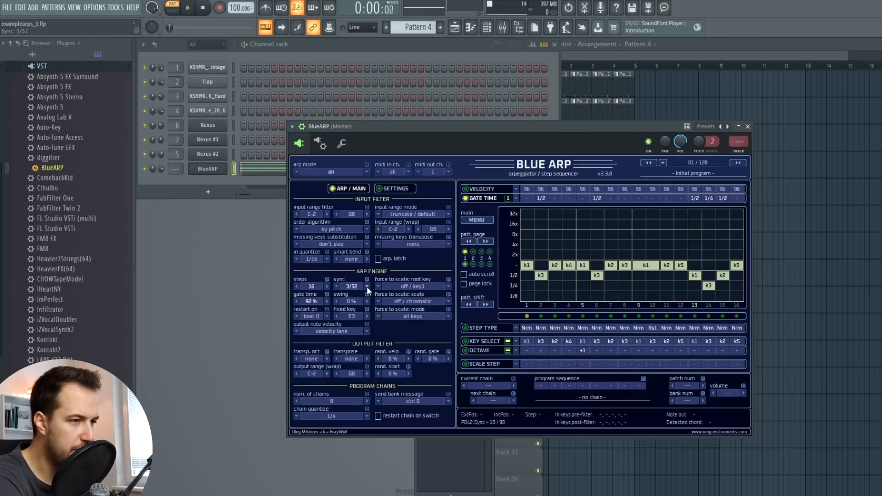
left_click(188, 9)
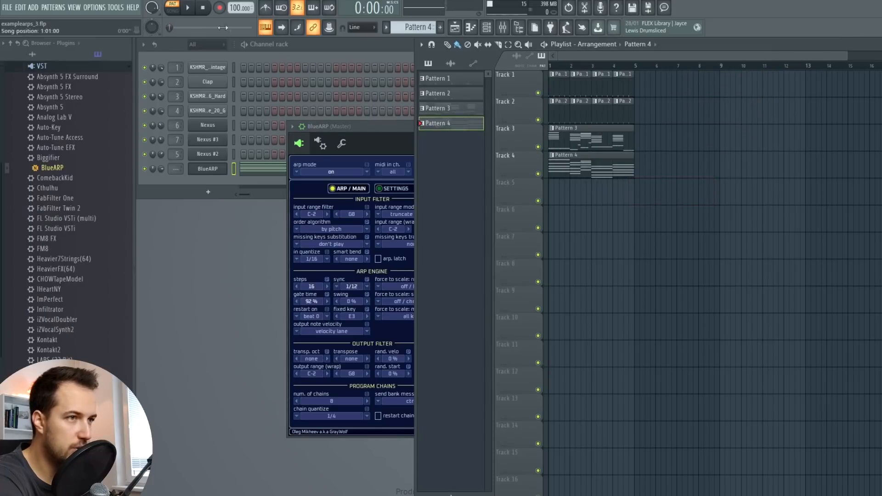
Step: Return BlueARP's sync rate to 1/16 and play the Patterns 1–4 arrangement in song mode
left_click(172, 8)
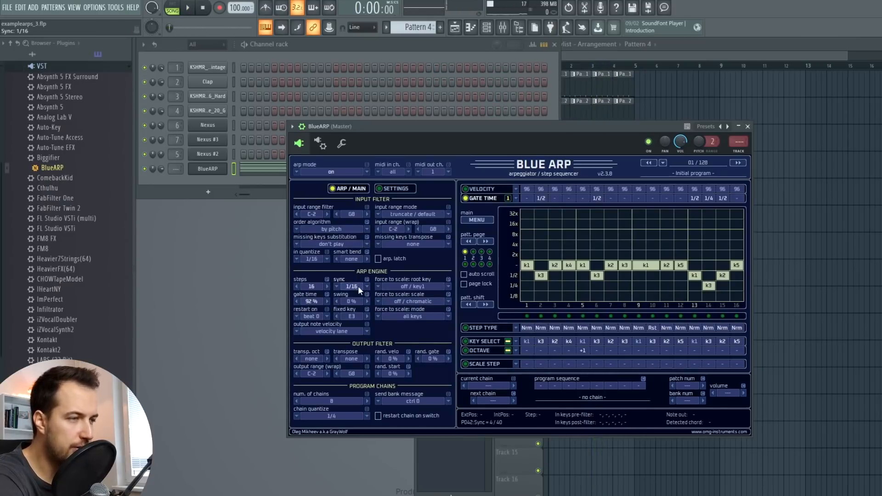
left_click(187, 8)
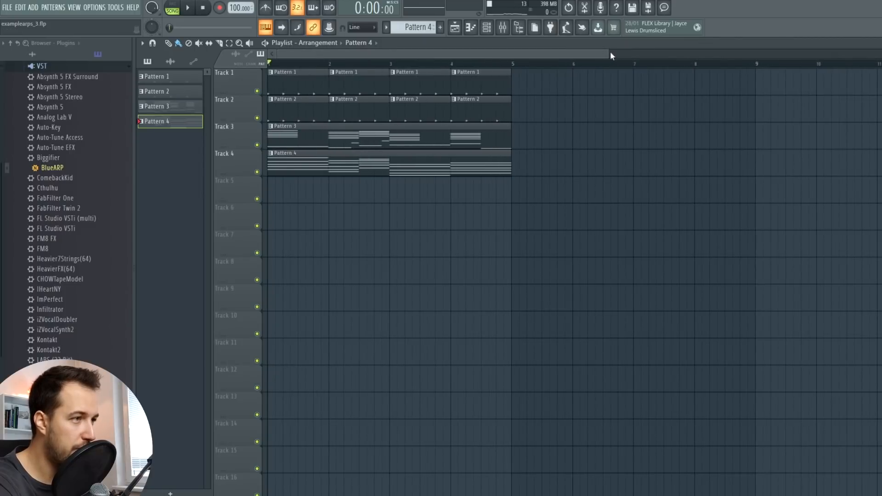
left_click(187, 8)
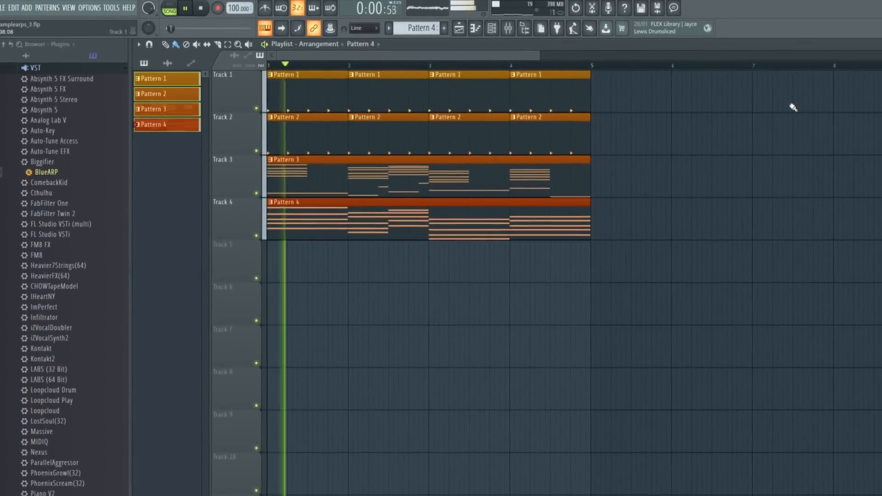